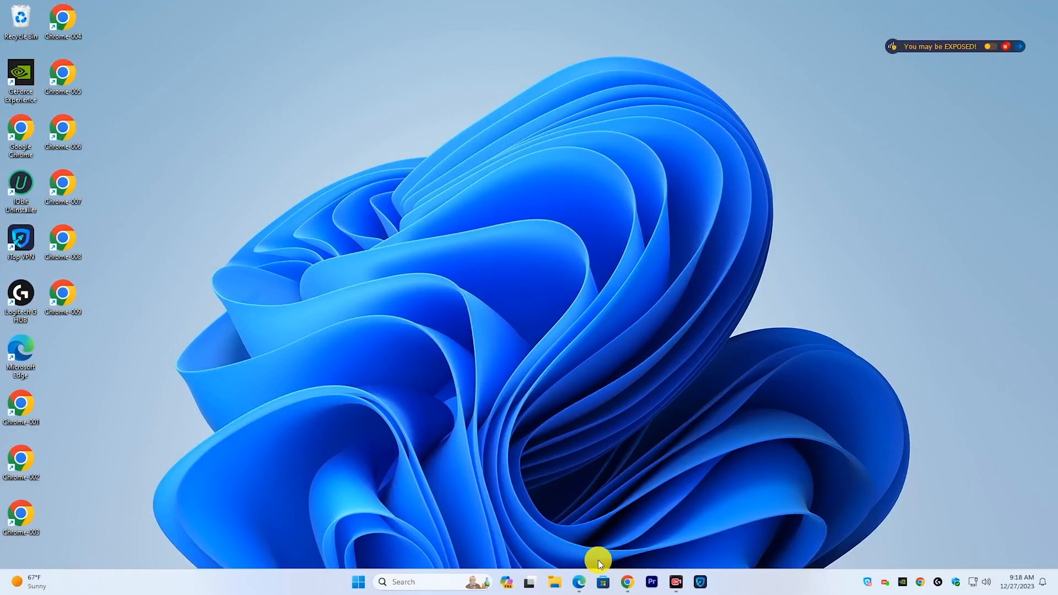
left_click(578, 582)
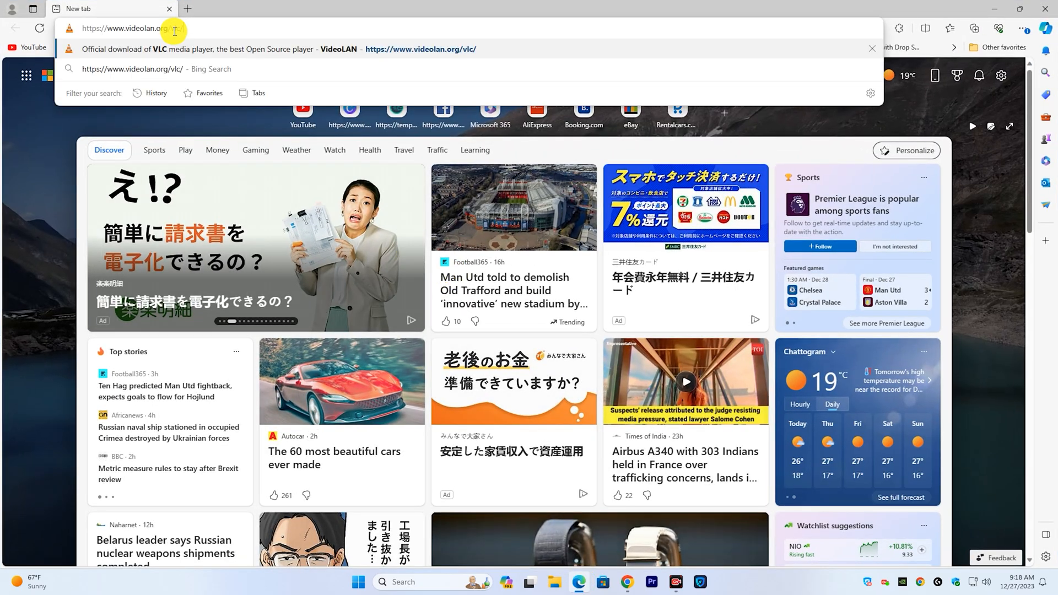
Step: Load videolan.org/vlc and download the VLC 3.0.20 Windows 64-bit installer
key("Enter")
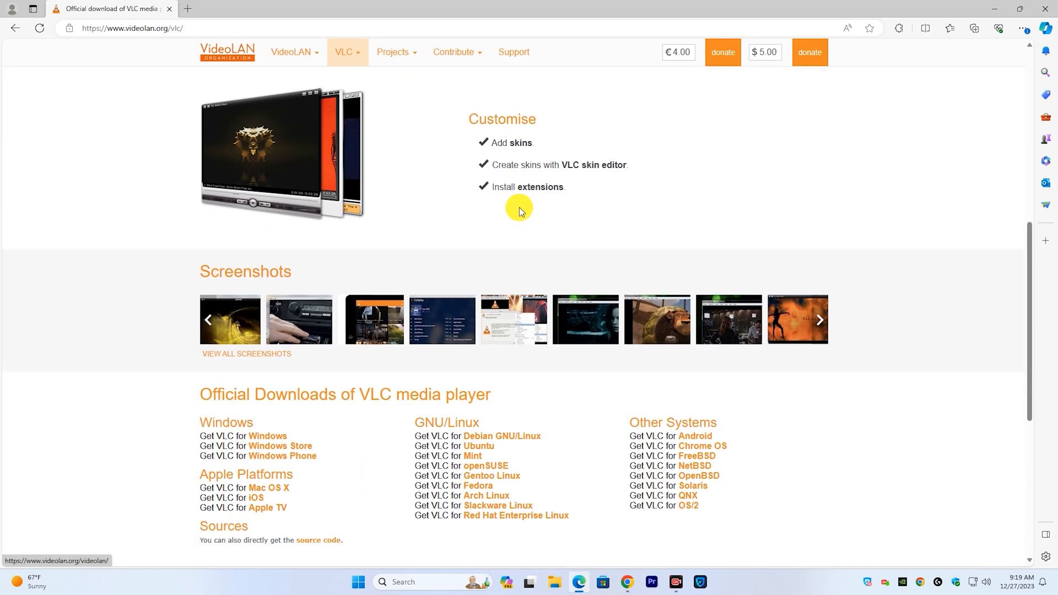
scroll("down", 3)
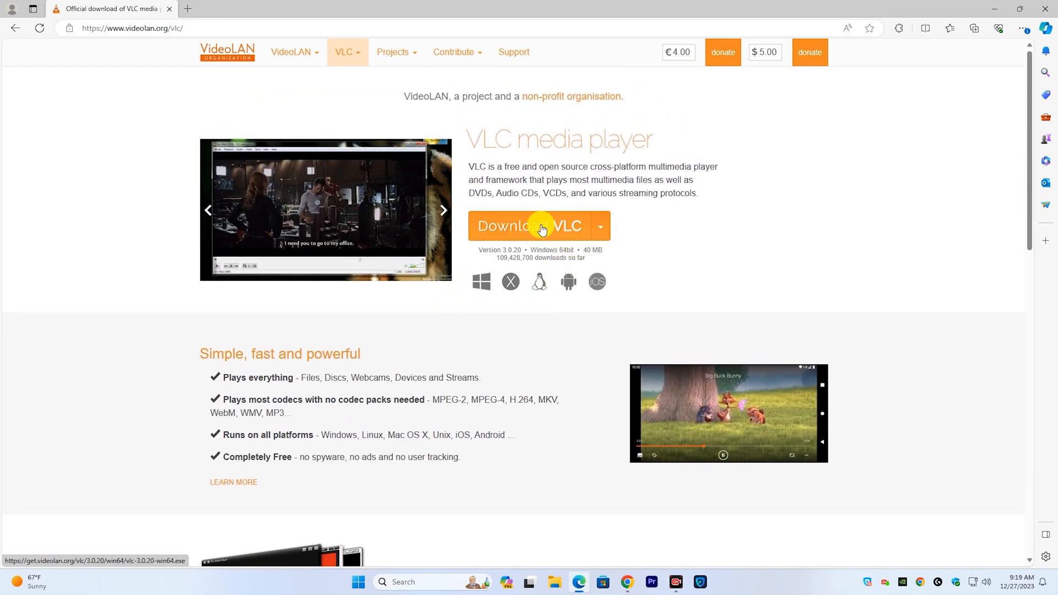
left_click(528, 226)
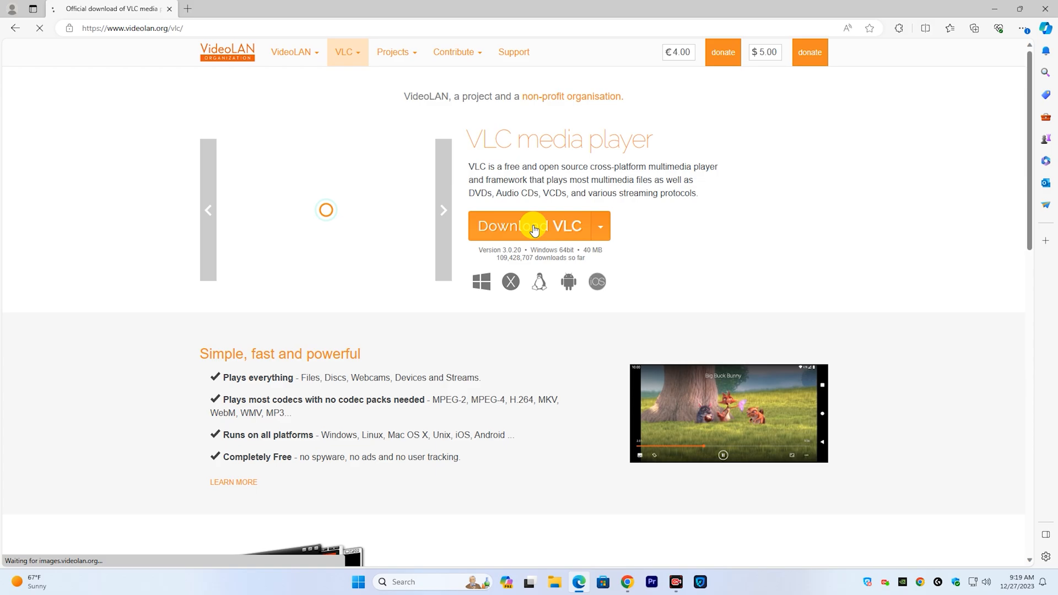
left_click(530, 225)
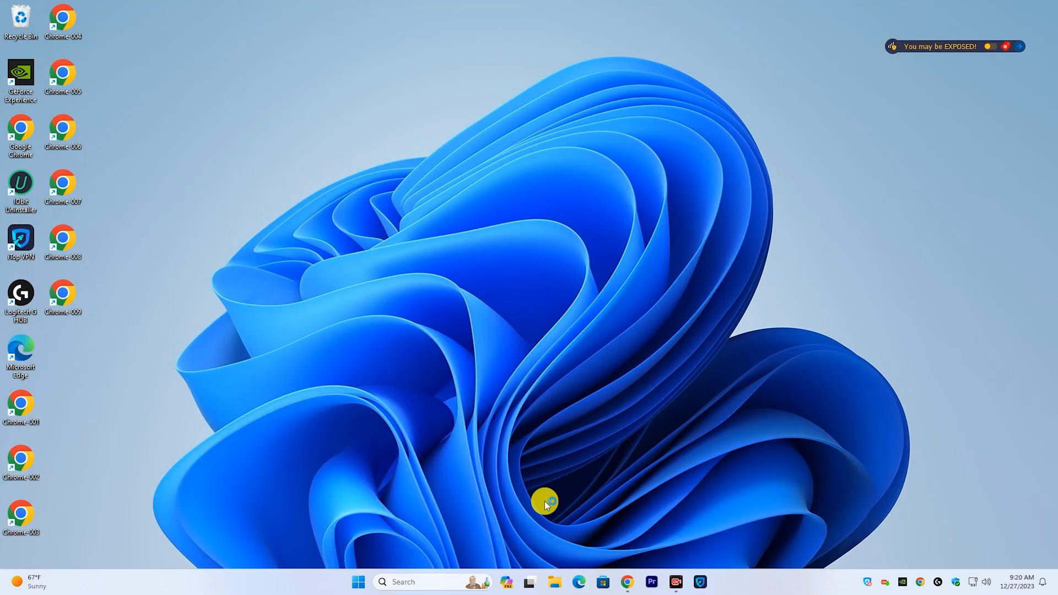
Step: Run vlc-3.0.20-win64 from the Downloads folder in File Explorer
left_click(553, 582)
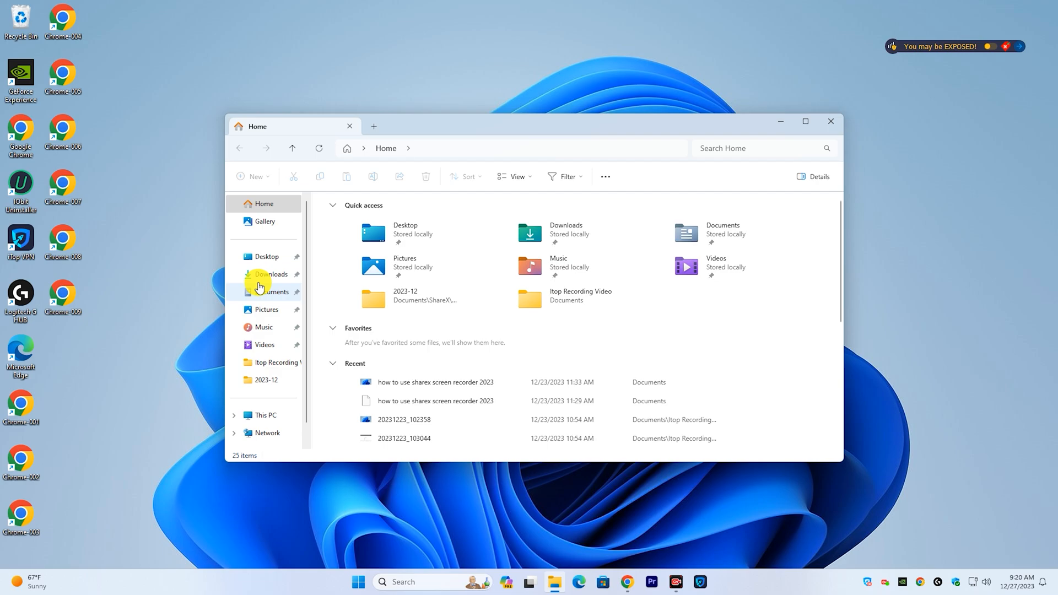
left_click(271, 274)
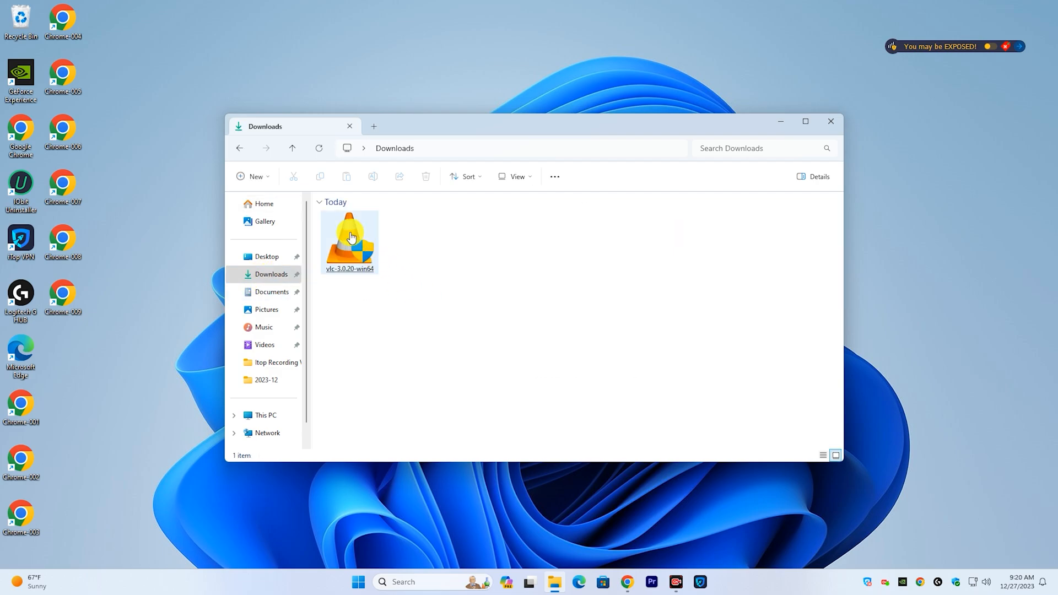
double_click(350, 238)
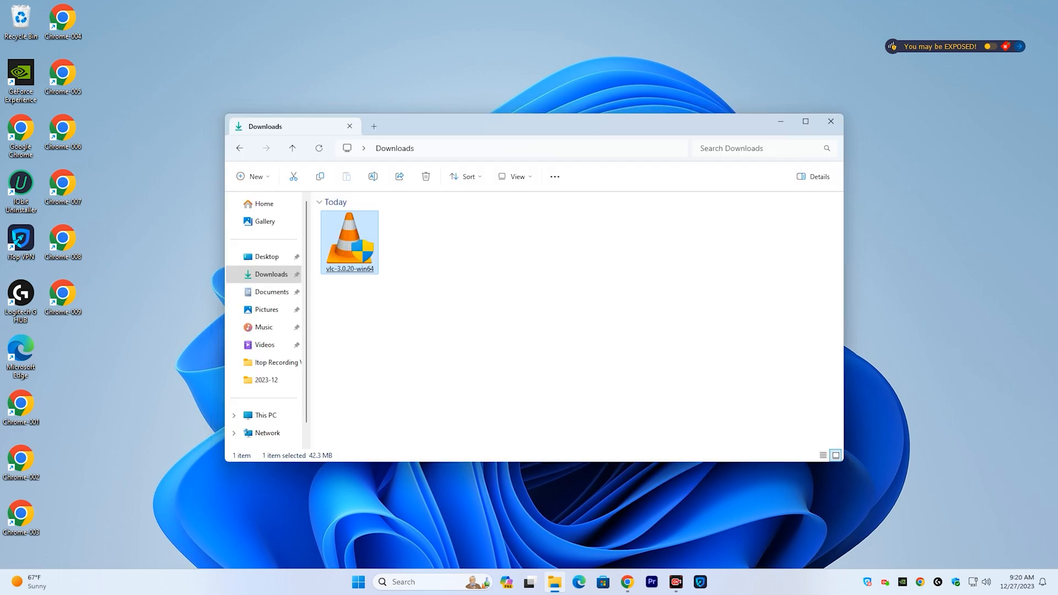
double_click(349, 237)
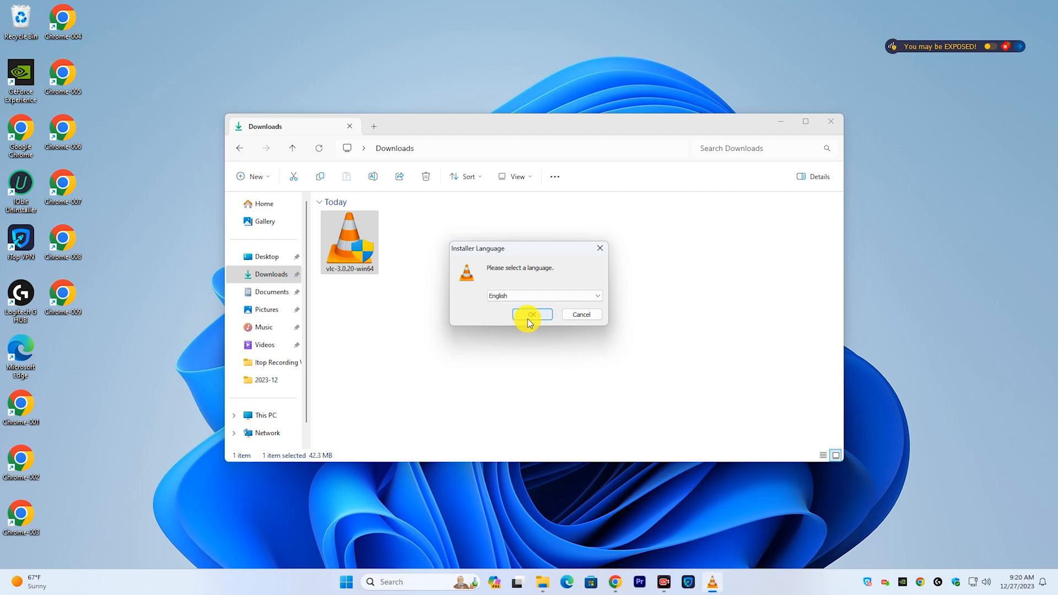
Step: Confirm English, then pass the Welcome and License Agreement pages to Choose Components
left_click(530, 314)
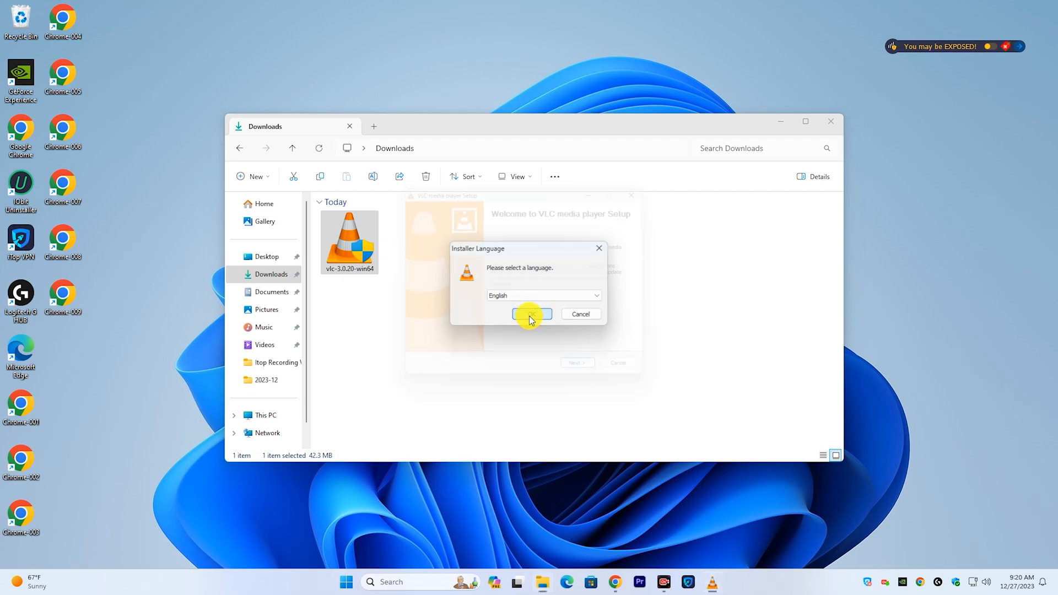
left_click(532, 314)
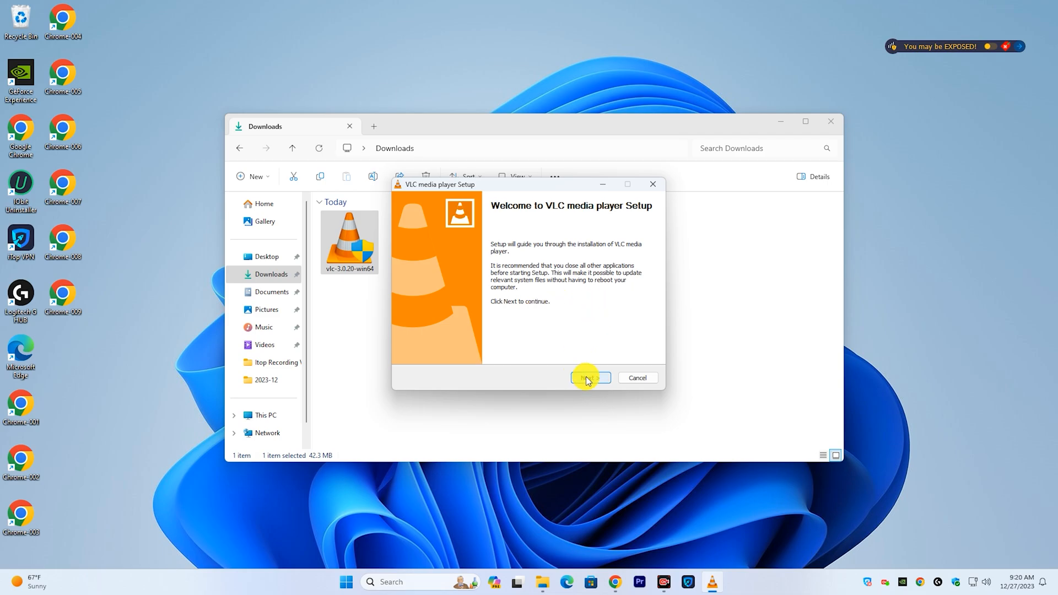
left_click(589, 376)
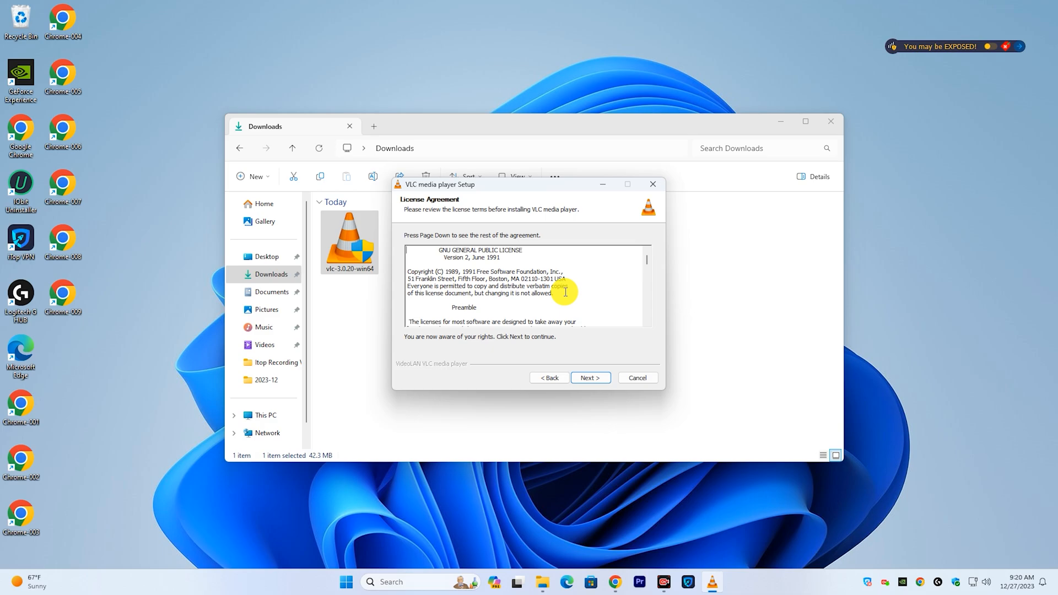
mouse_move(609, 291)
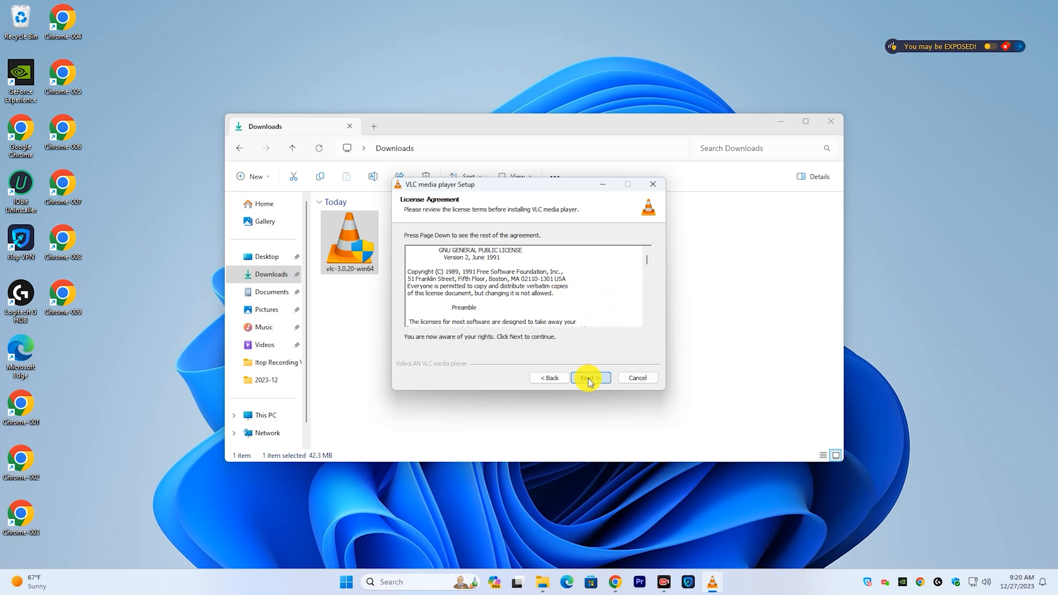
left_click(588, 378)
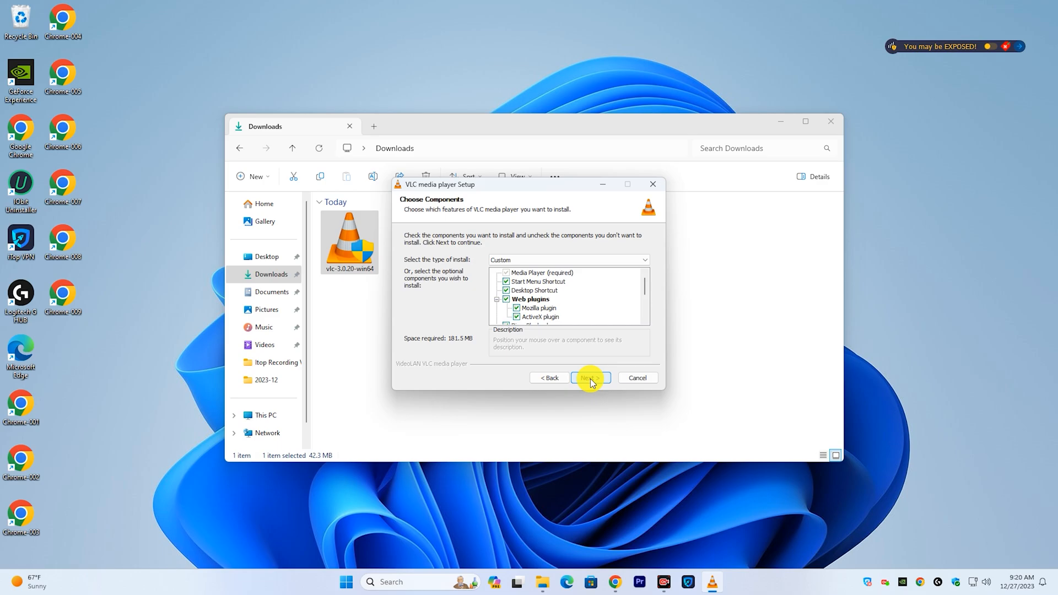
Step: Accept default components and install into C:\Program Files\VideoLAN\VLC
left_click(589, 376)
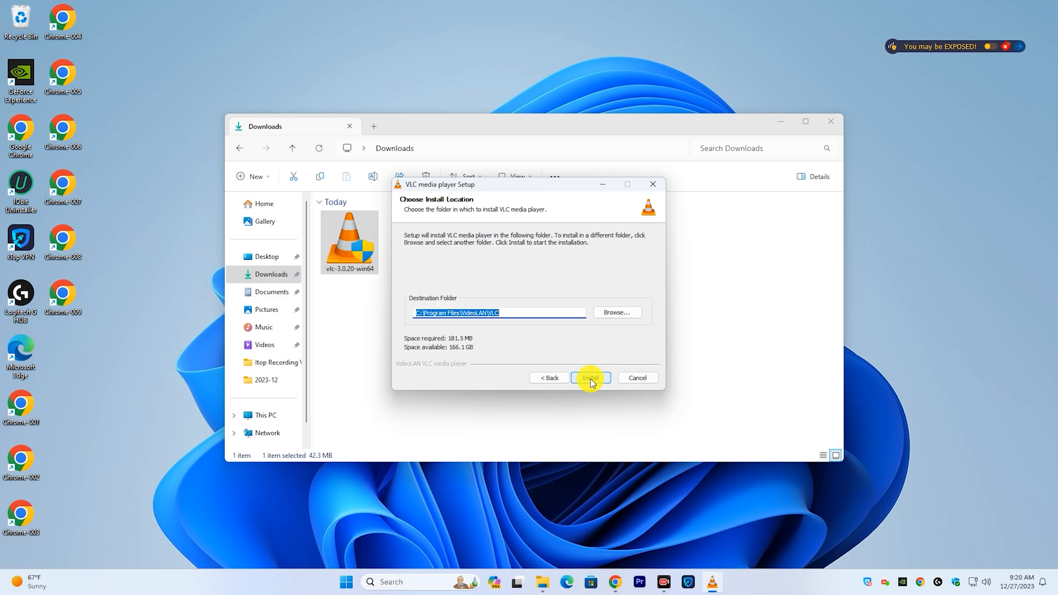
left_click(589, 377)
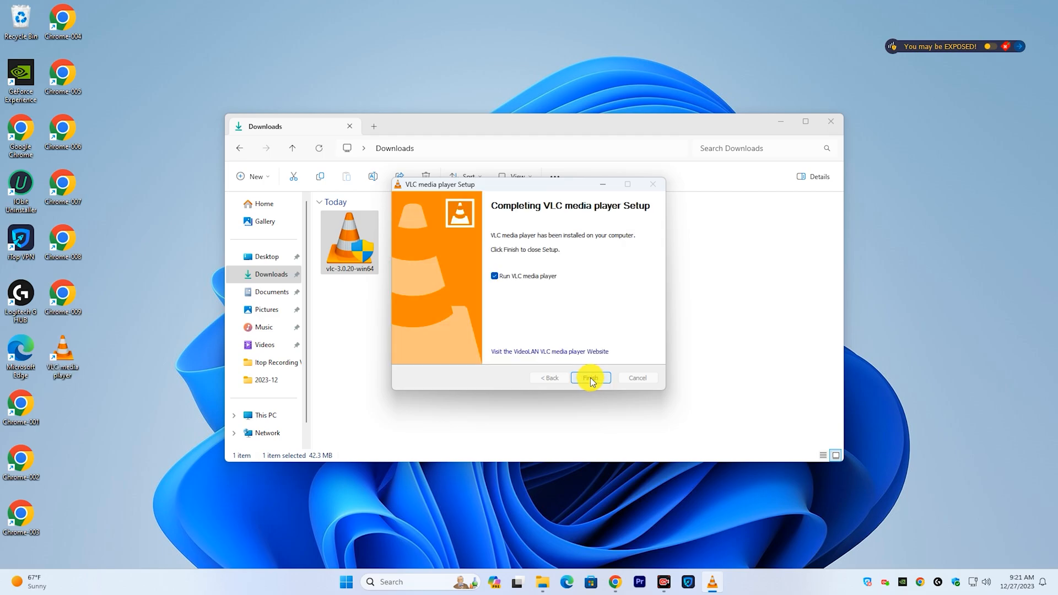
Step: Finish setup to launch VLC, accept the network access policy, and close the player
left_click(590, 377)
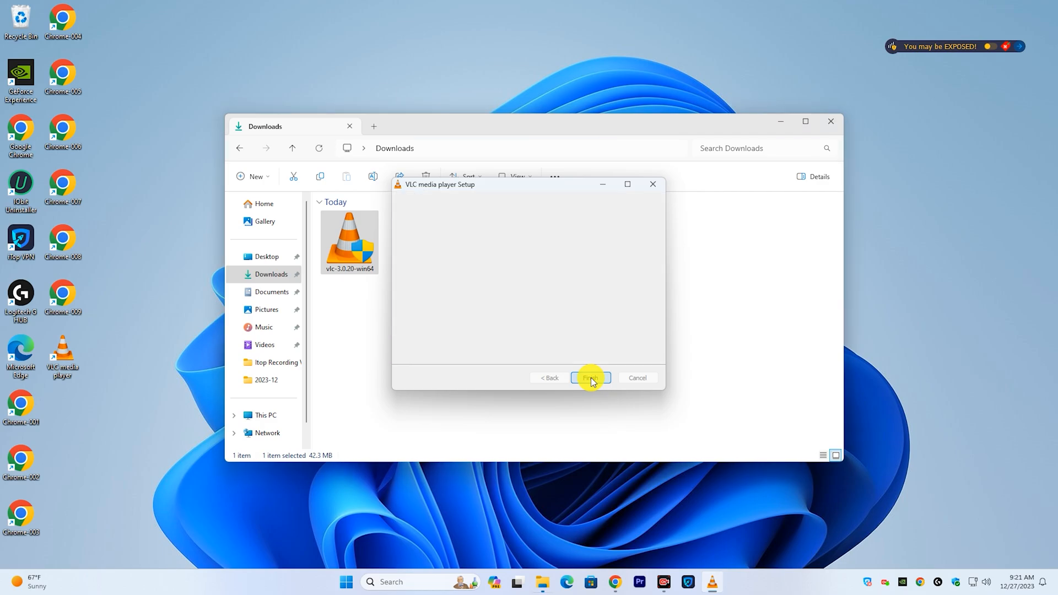
left_click(589, 377)
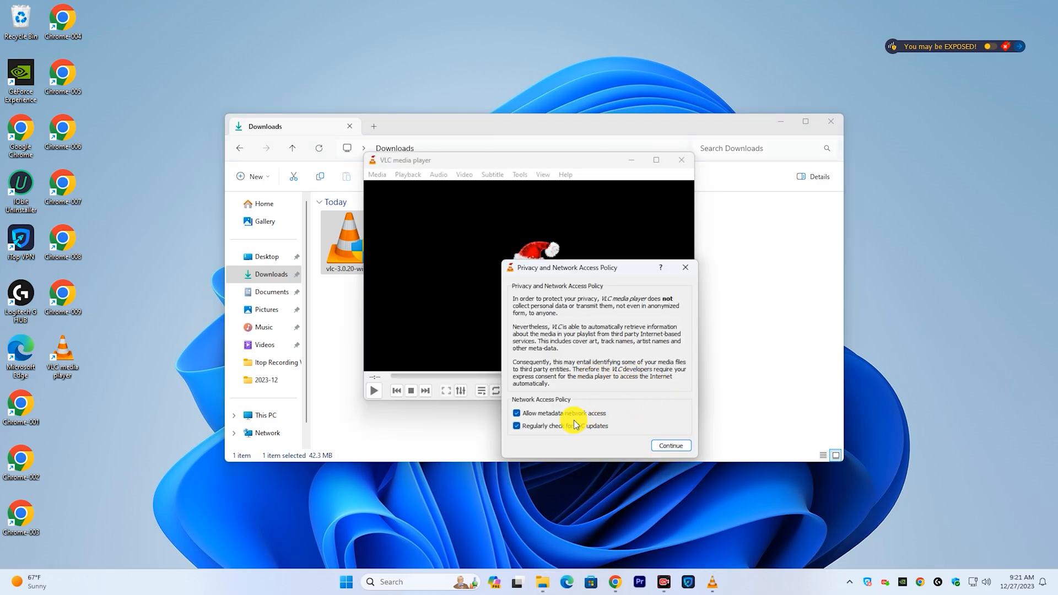
left_click(670, 445)
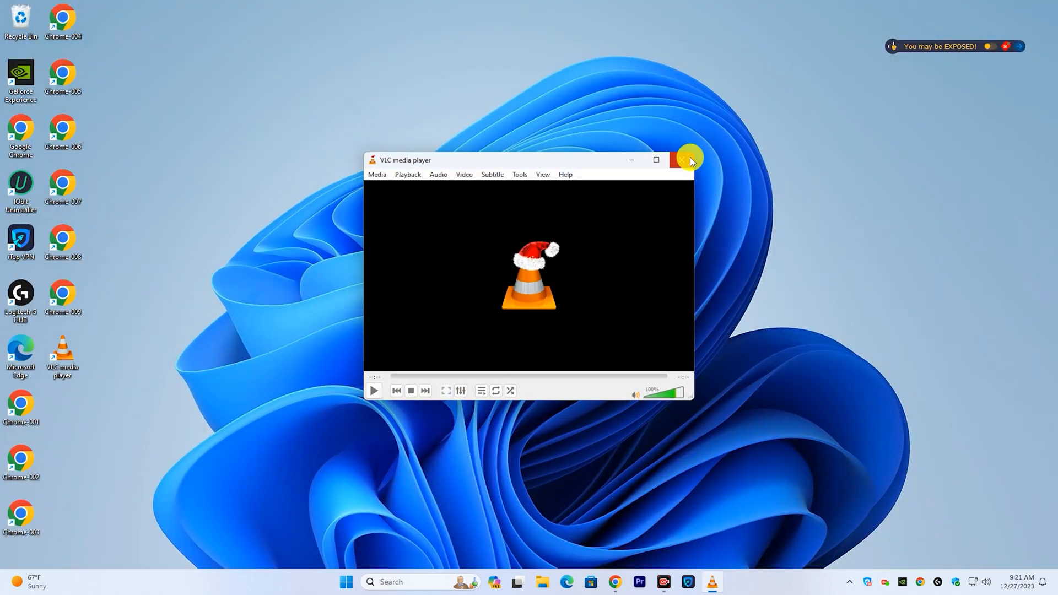
left_click(682, 160)
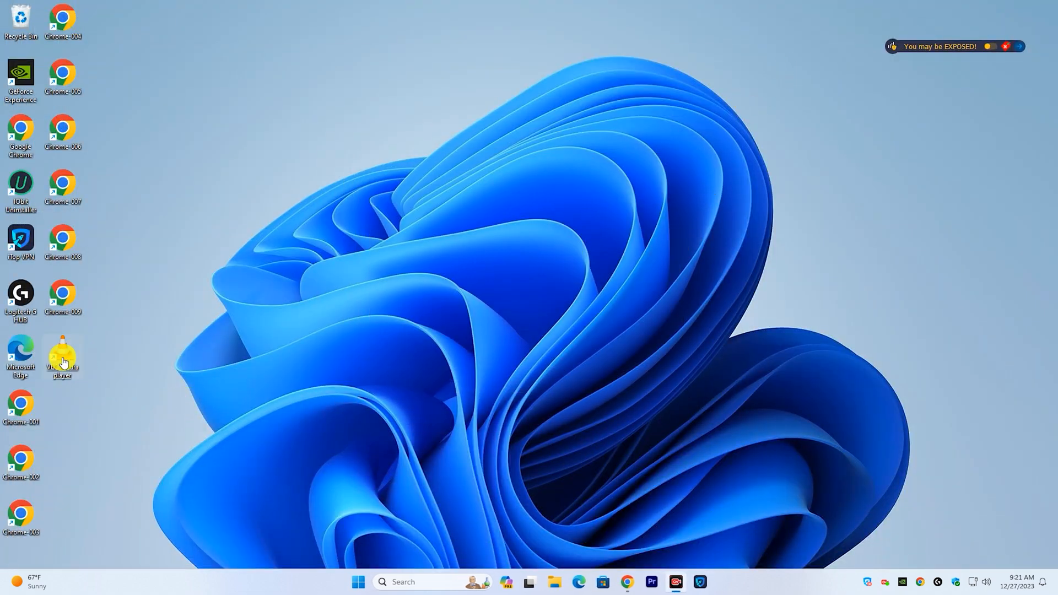